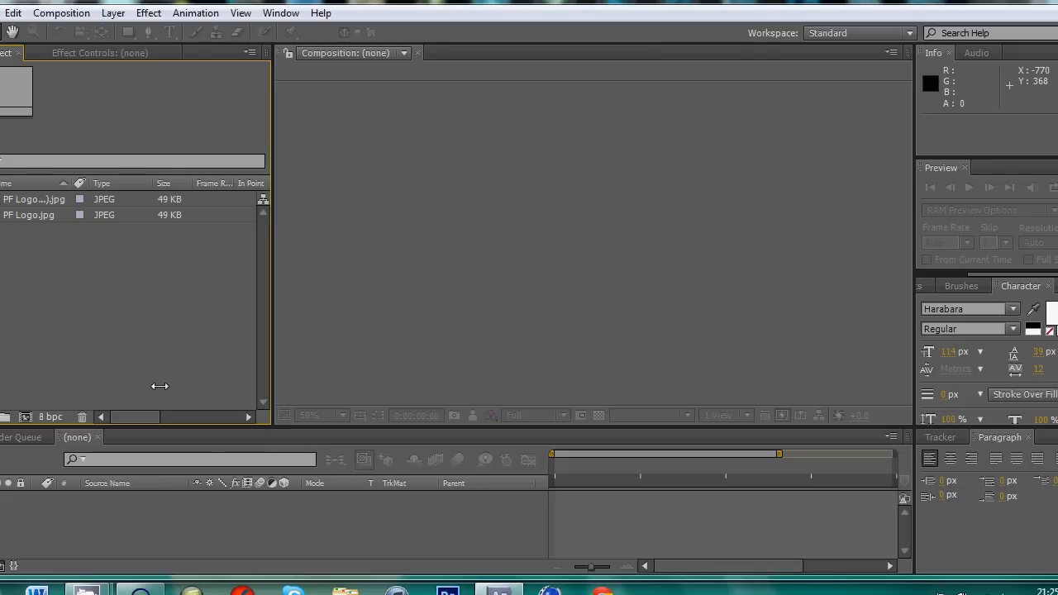
pyautogui.moveTo(158, 357)
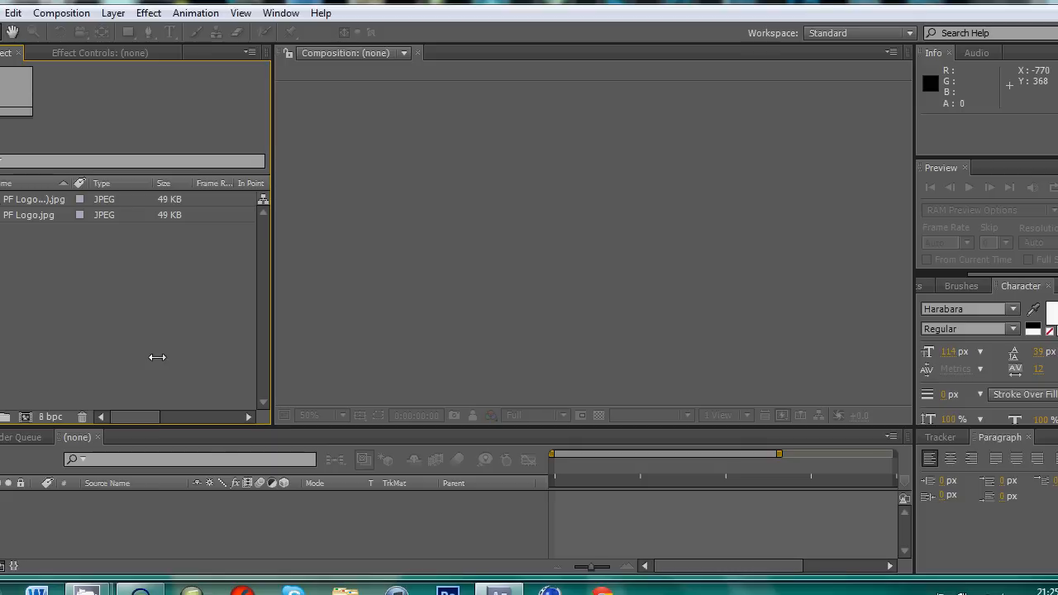
# Step: Create a composition from PF Logo (White).jpg
pyautogui.click(33, 215)
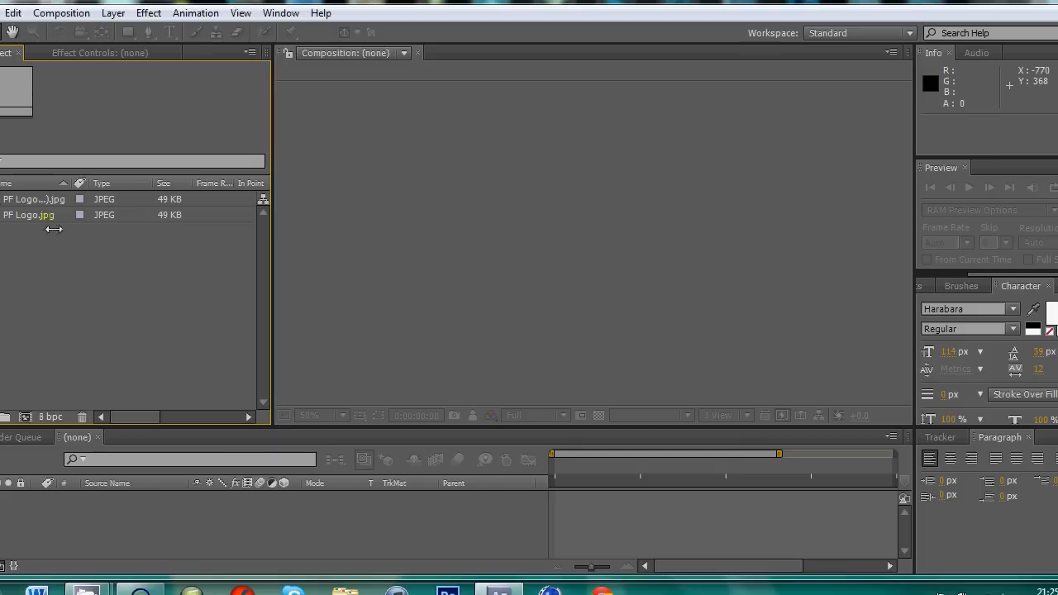
pyautogui.click(35, 199)
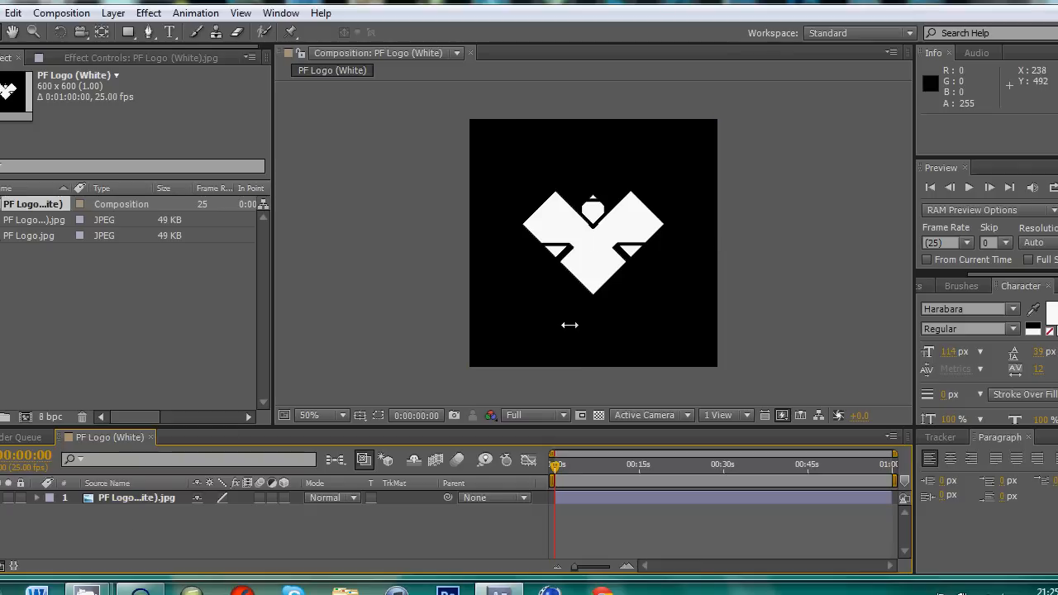
pyautogui.moveTo(494, 552)
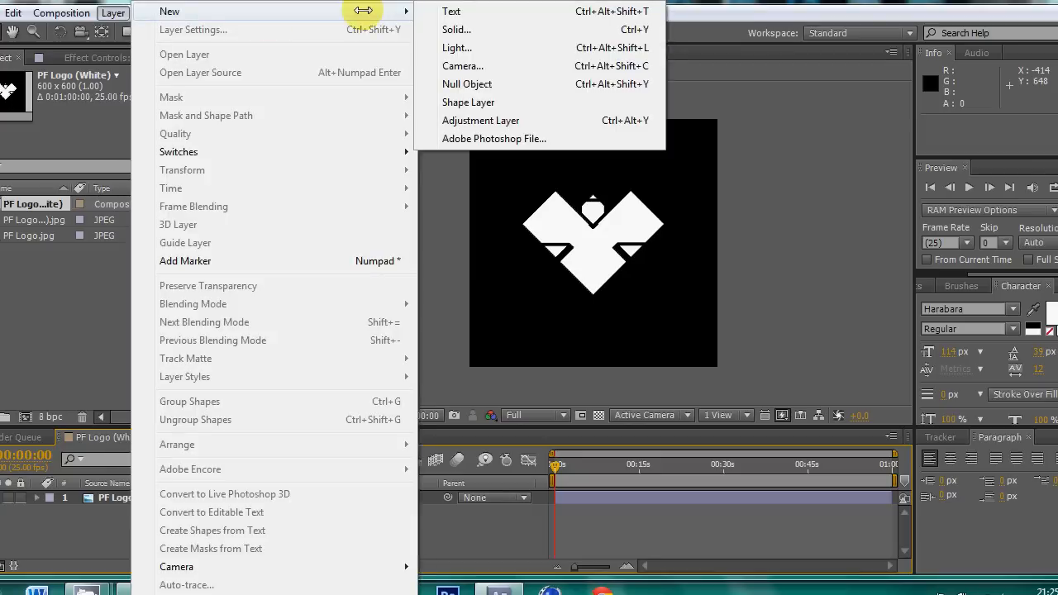
pyautogui.click(451, 10)
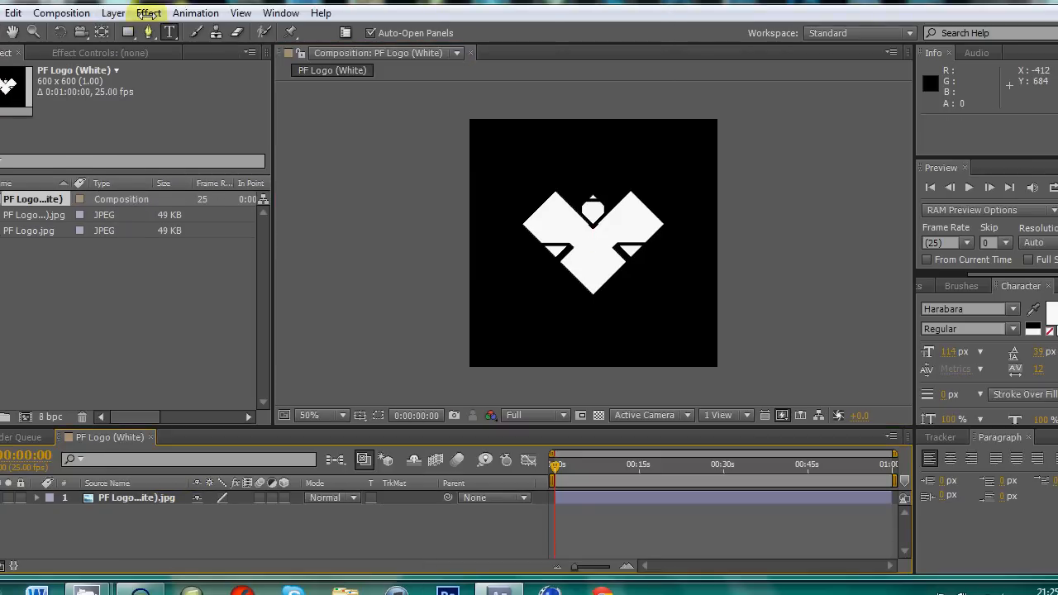
# Step: Add a full-size red solid layer placed below the white logo
pyautogui.click(112, 13)
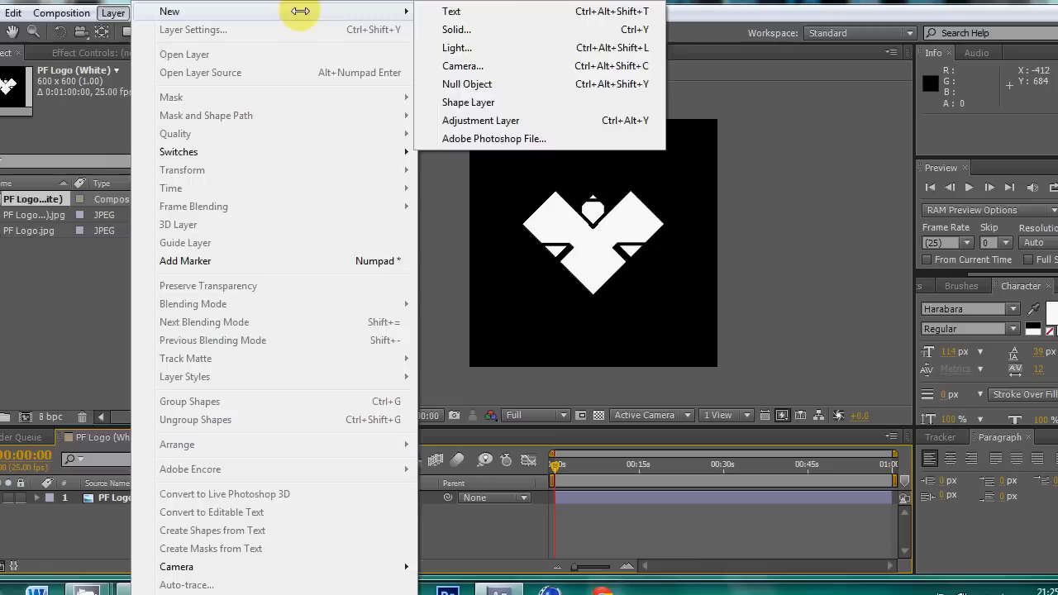
pyautogui.click(456, 29)
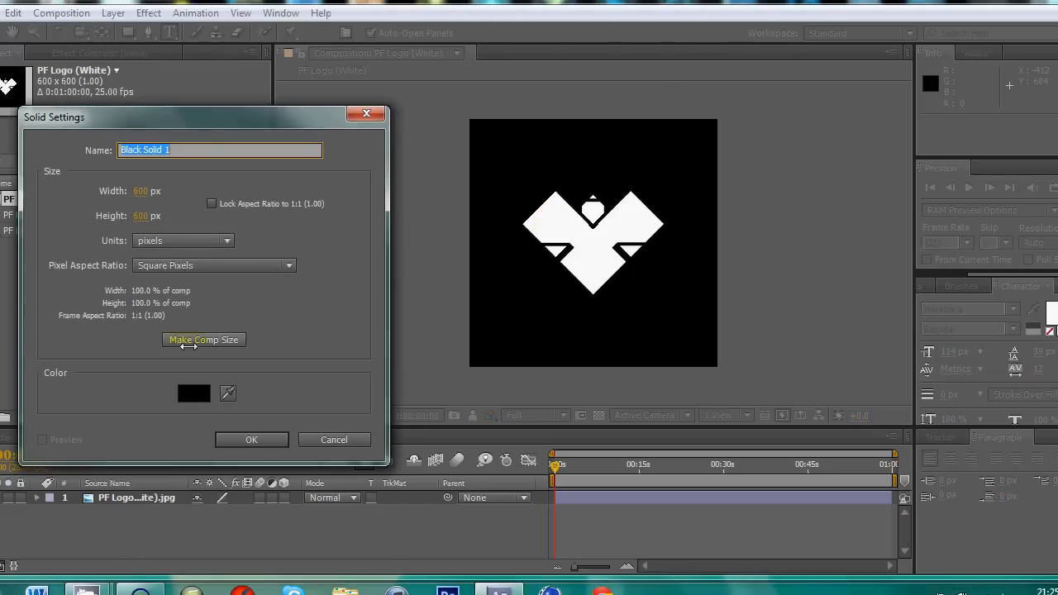
pyautogui.click(193, 392)
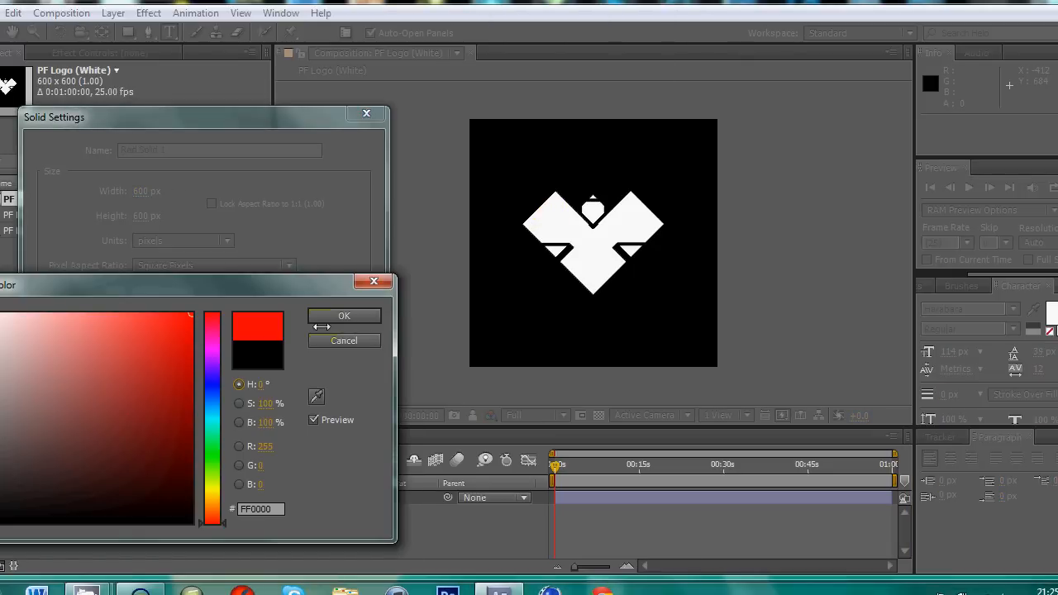
pyautogui.click(344, 316)
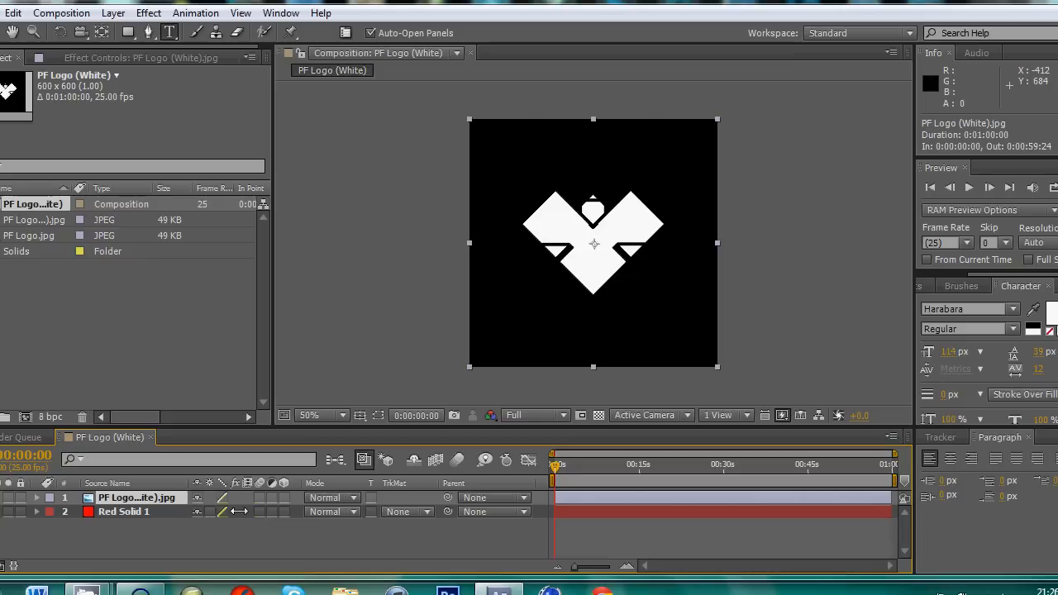
# Step: Try the Add, Screen and Lighten blend modes on the logo layer
pyautogui.click(330, 497)
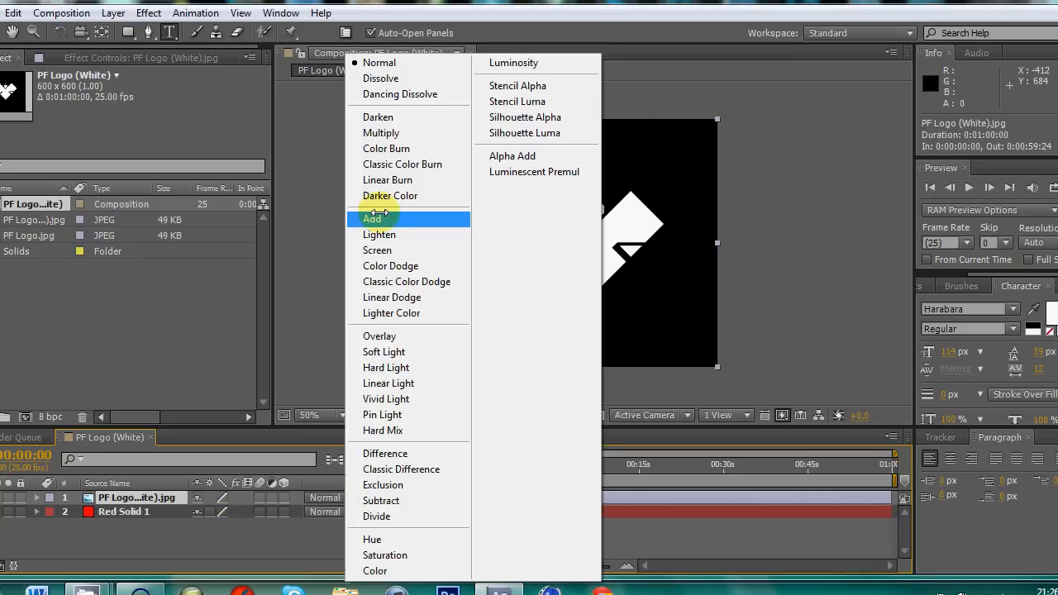
pyautogui.click(372, 218)
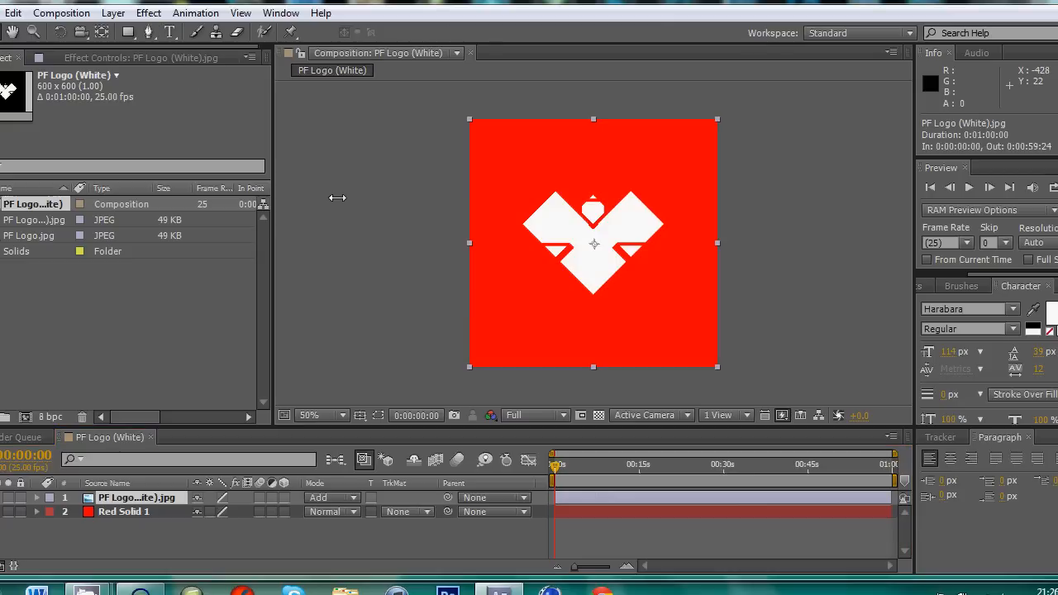
pyautogui.moveTo(330, 484)
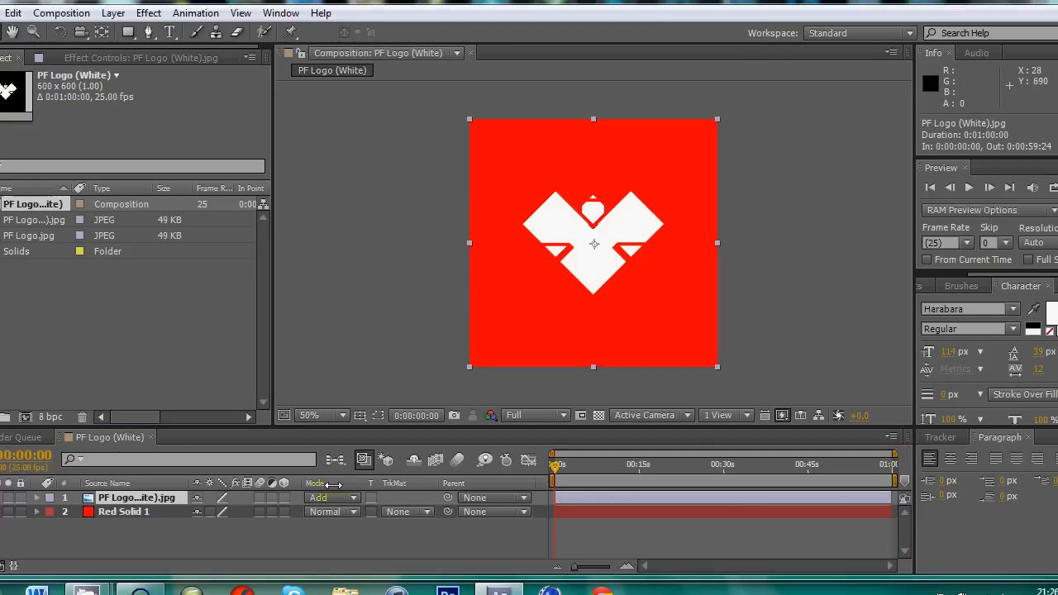
pyautogui.click(331, 498)
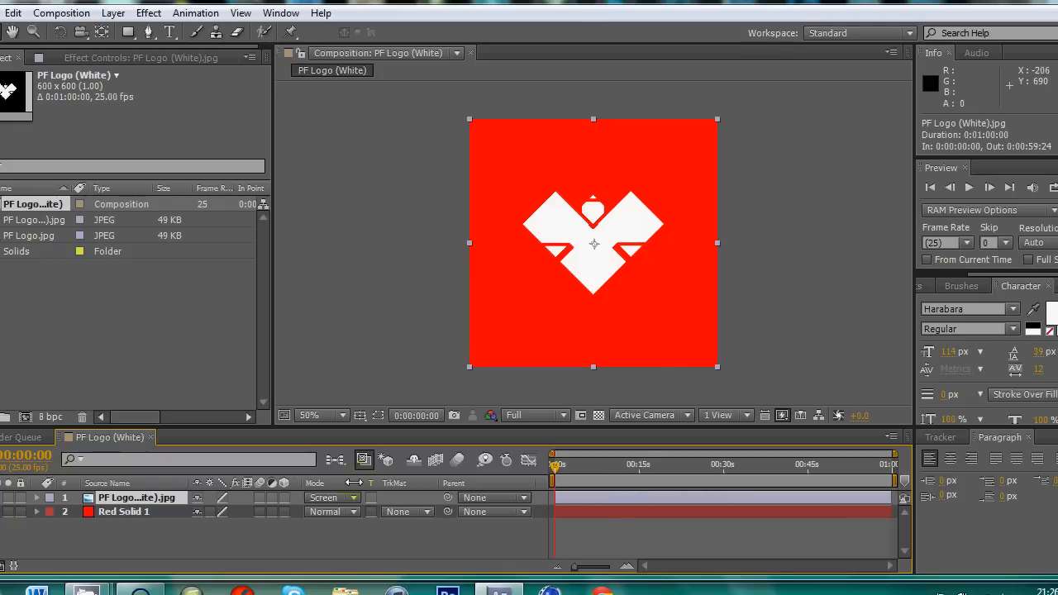
pyautogui.click(330, 497)
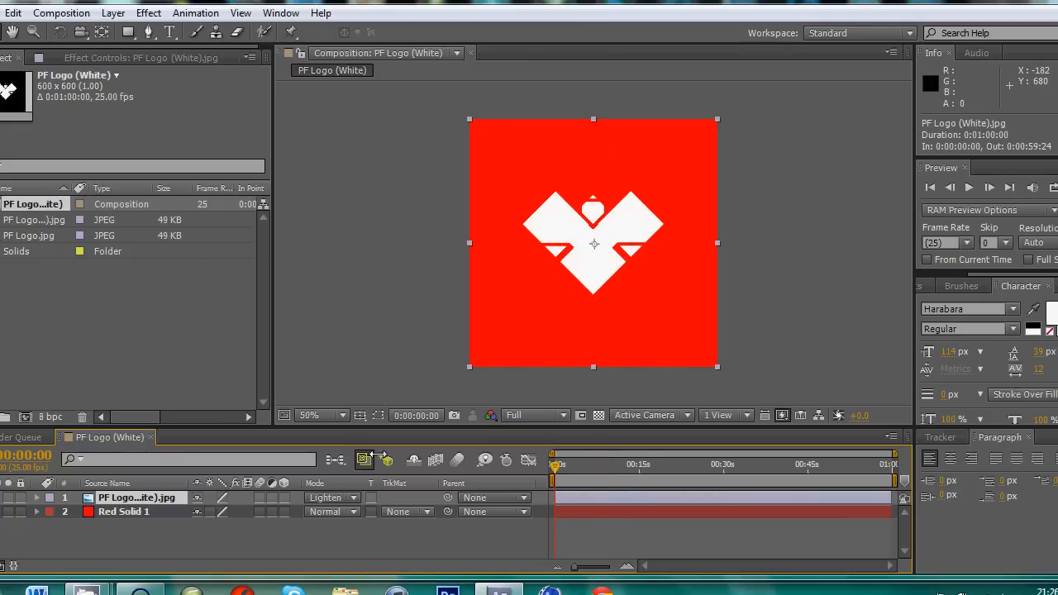
pyautogui.click(330, 496)
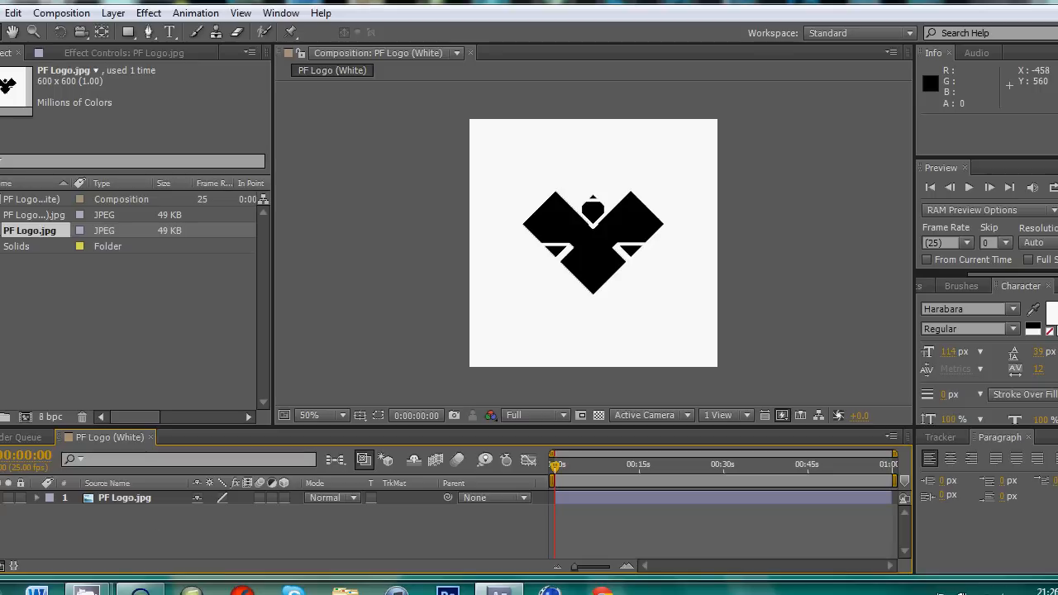
# Step: Open the Effect menu for the lone PF Logo.jpg layer
pyautogui.click(148, 13)
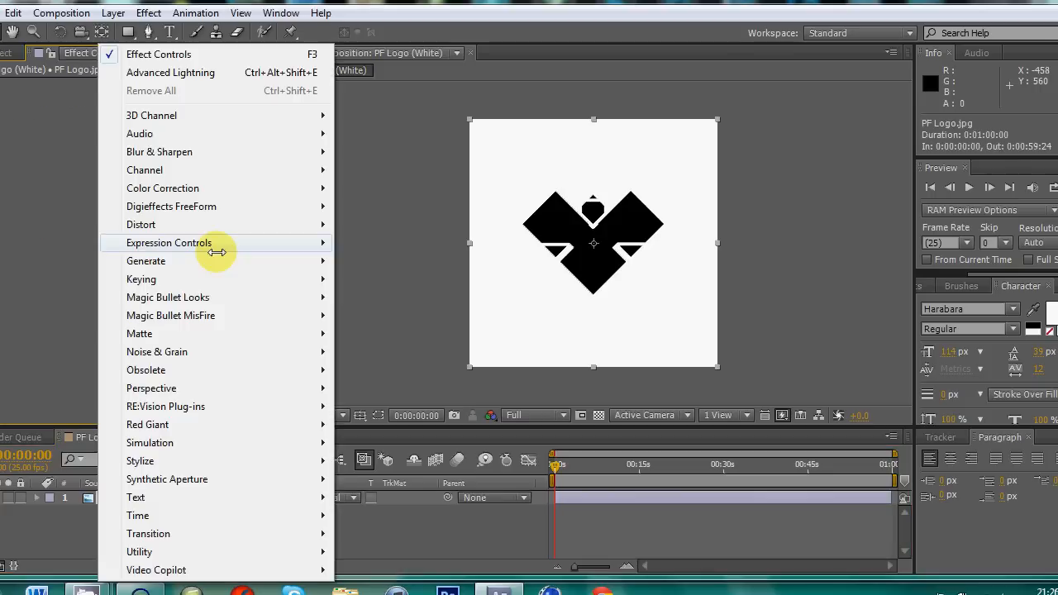
pyautogui.moveTo(146, 261)
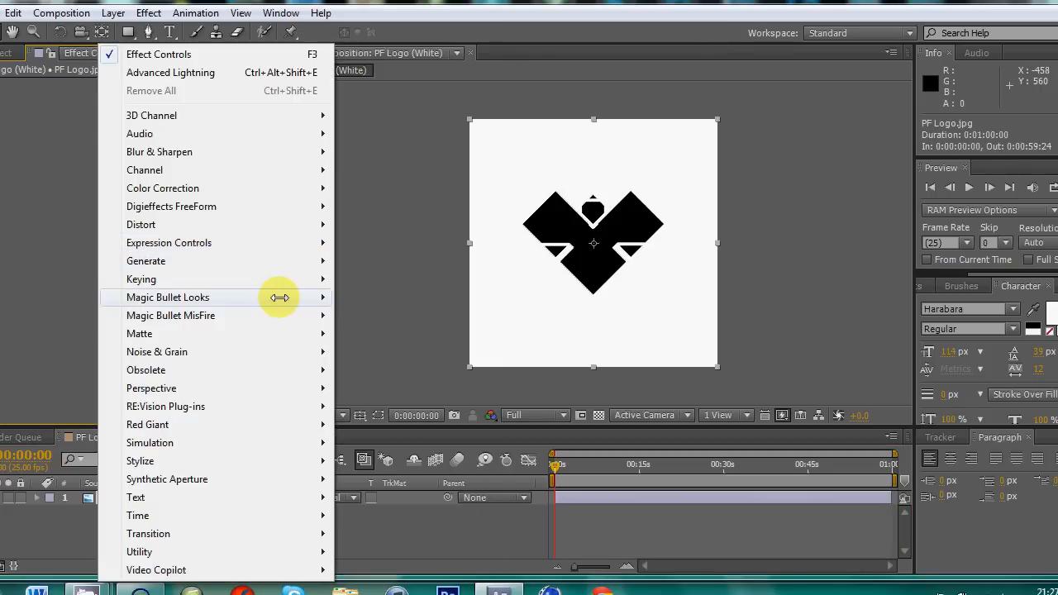
pyautogui.moveTo(141, 280)
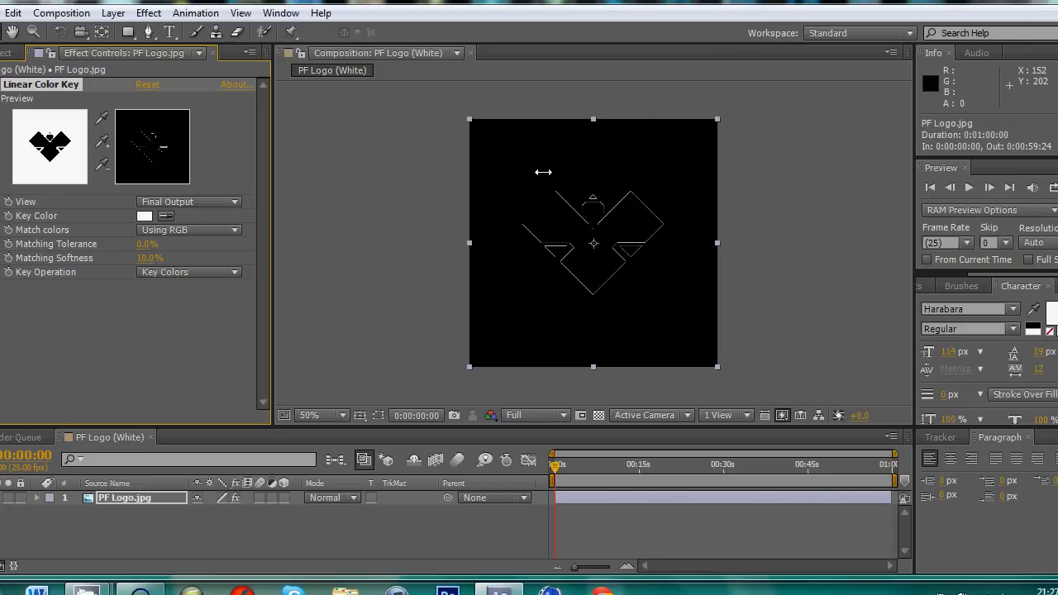
pyautogui.moveTo(565, 300)
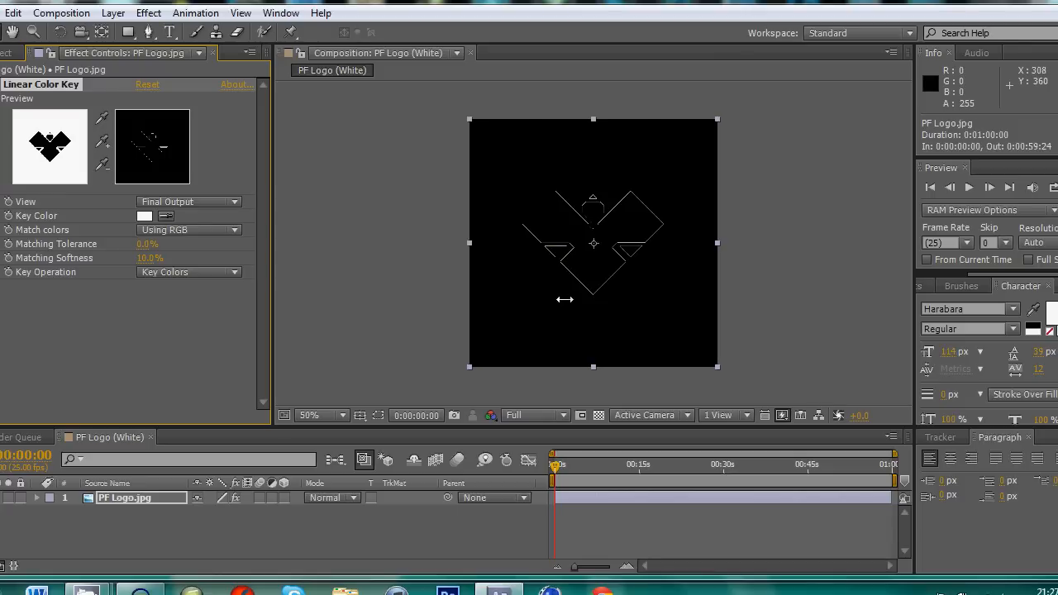
pyautogui.moveTo(536, 312)
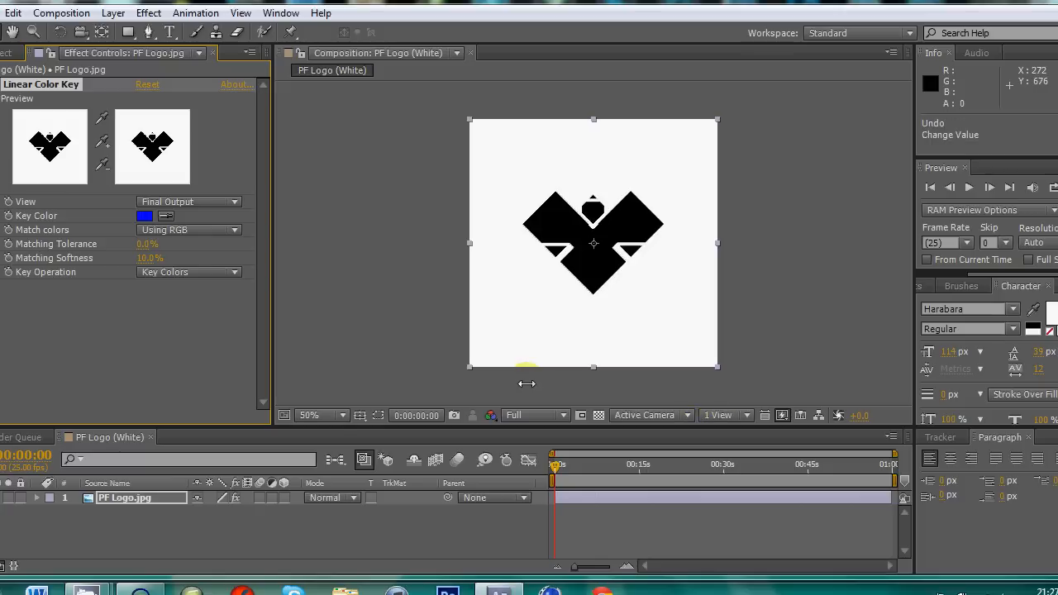
# Step: Apply a Luma Key set to Key Out Brighter with Edge Feather around 7.7
pyautogui.click(148, 12)
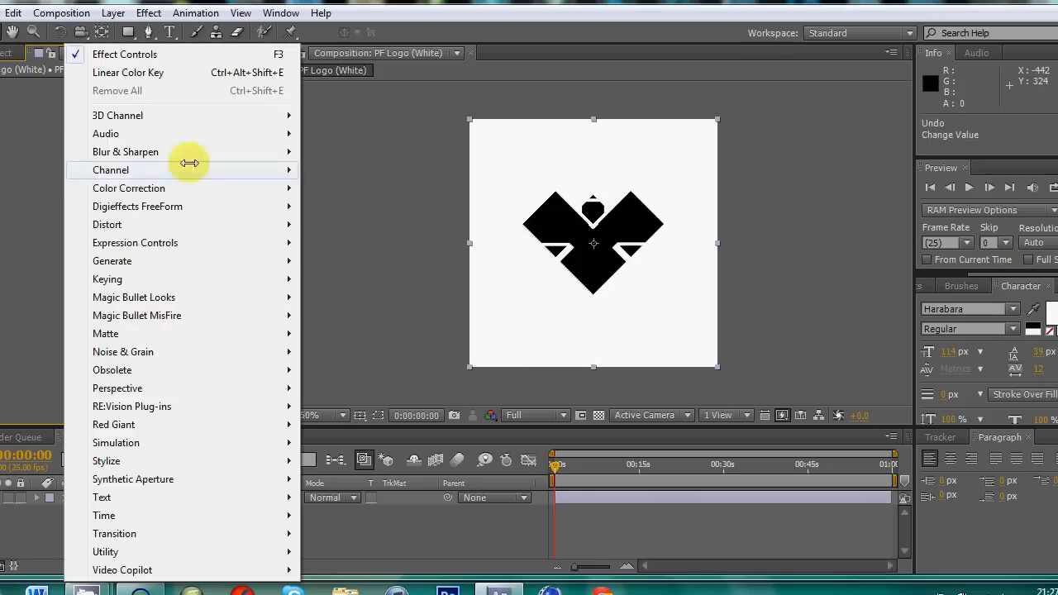
pyautogui.moveTo(108, 278)
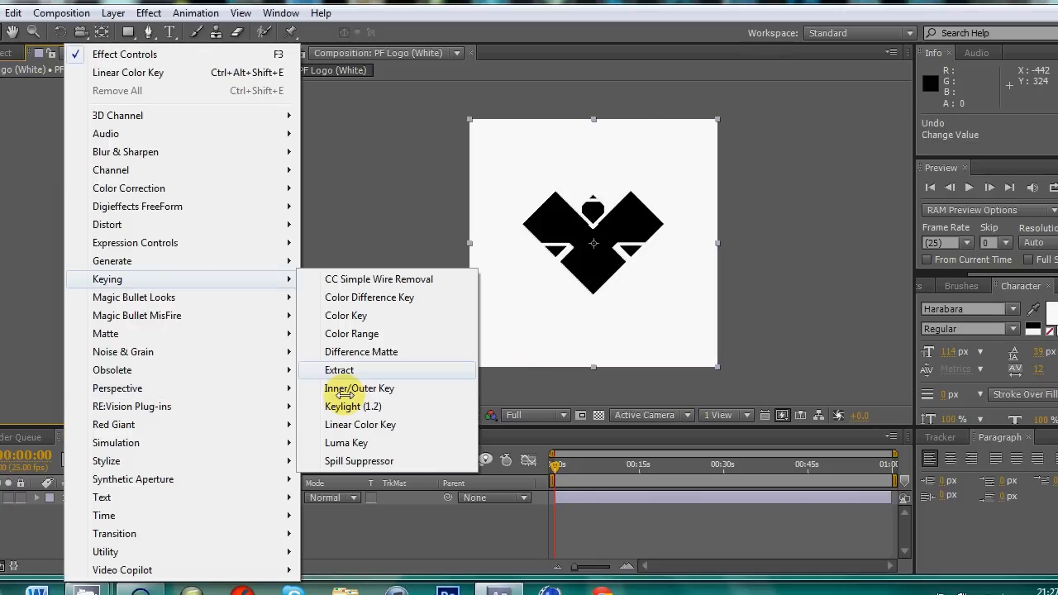
pyautogui.click(346, 442)
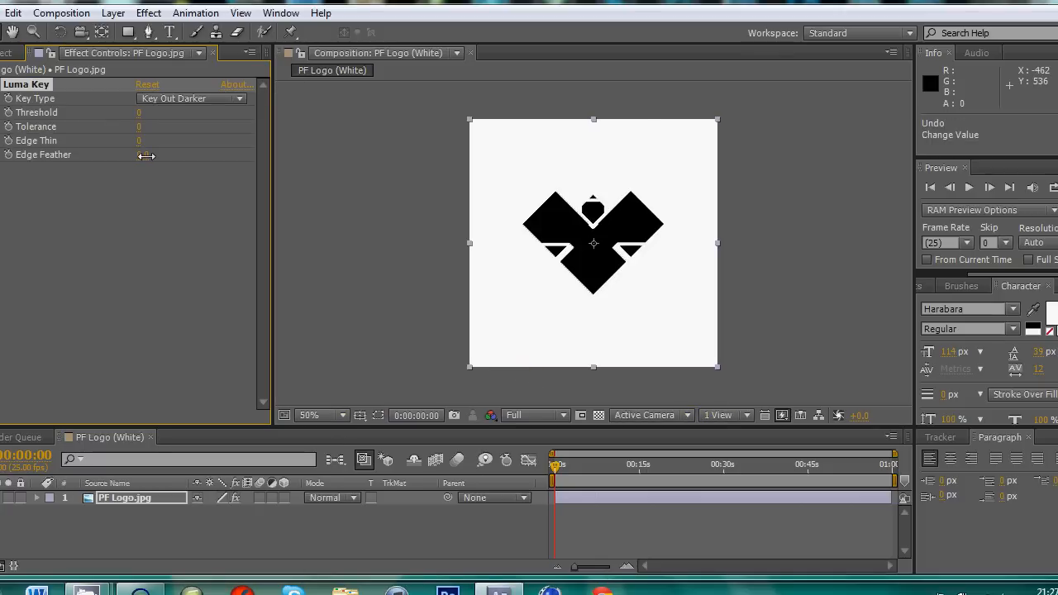
pyautogui.moveTo(144, 155); pyautogui.dragTo(152, 154)
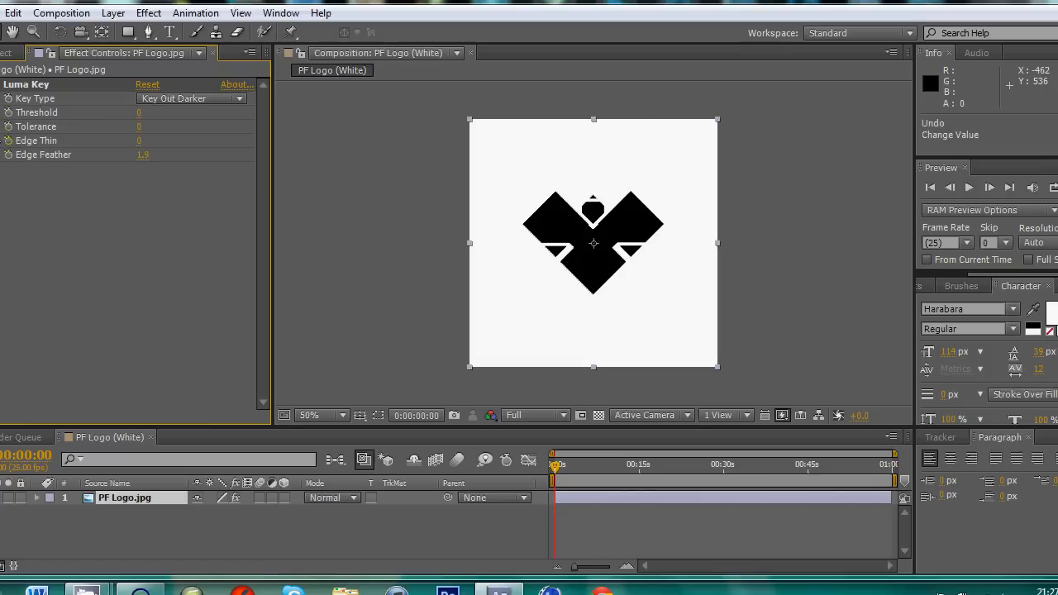
pyautogui.click(190, 99)
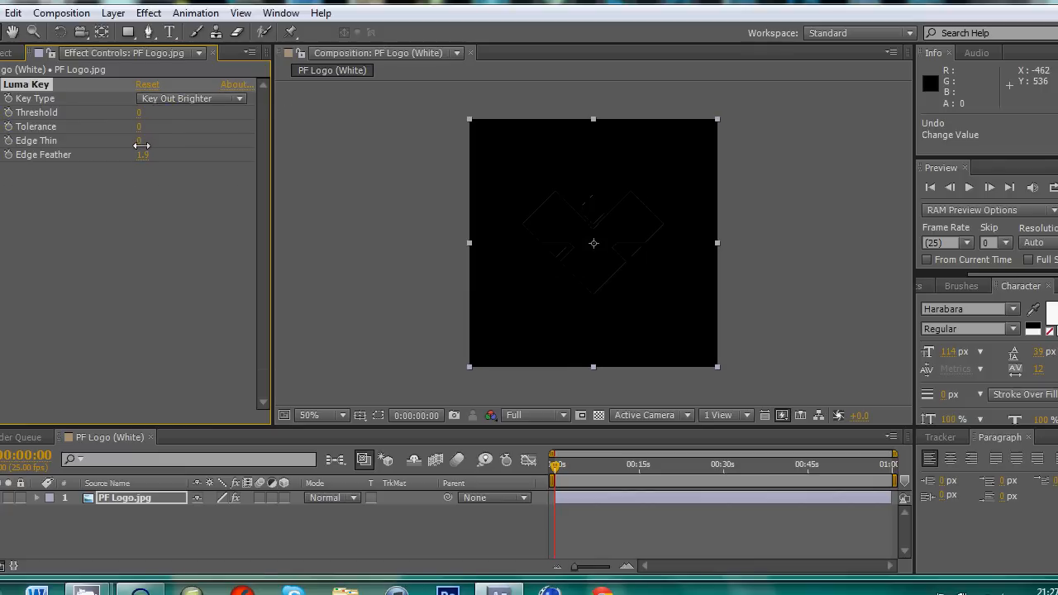
pyautogui.moveTo(143, 155); pyautogui.dragTo(186, 155)
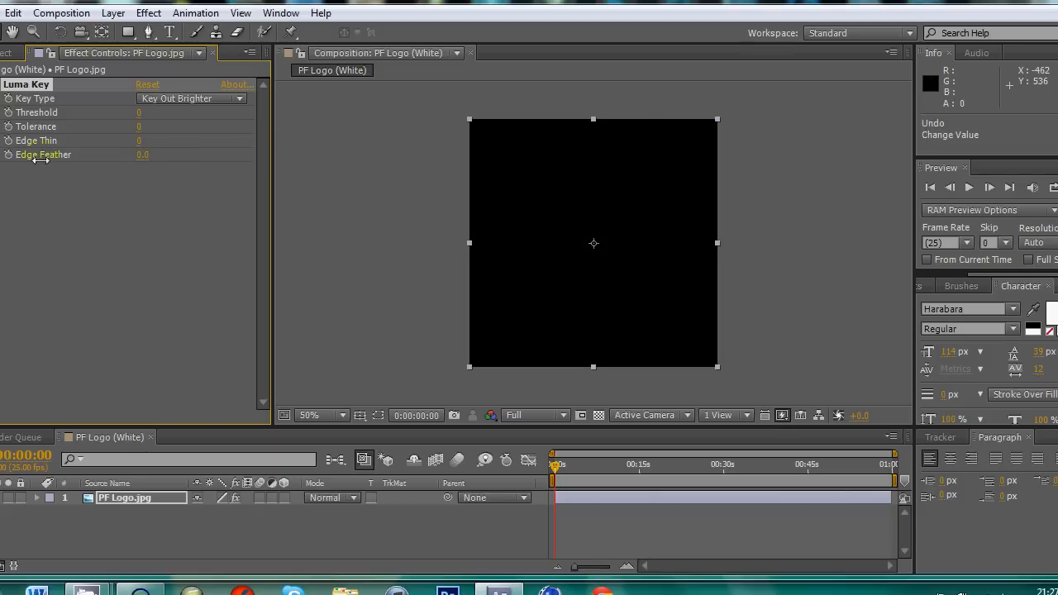
pyautogui.moveTo(142, 154); pyautogui.dragTo(153, 154)
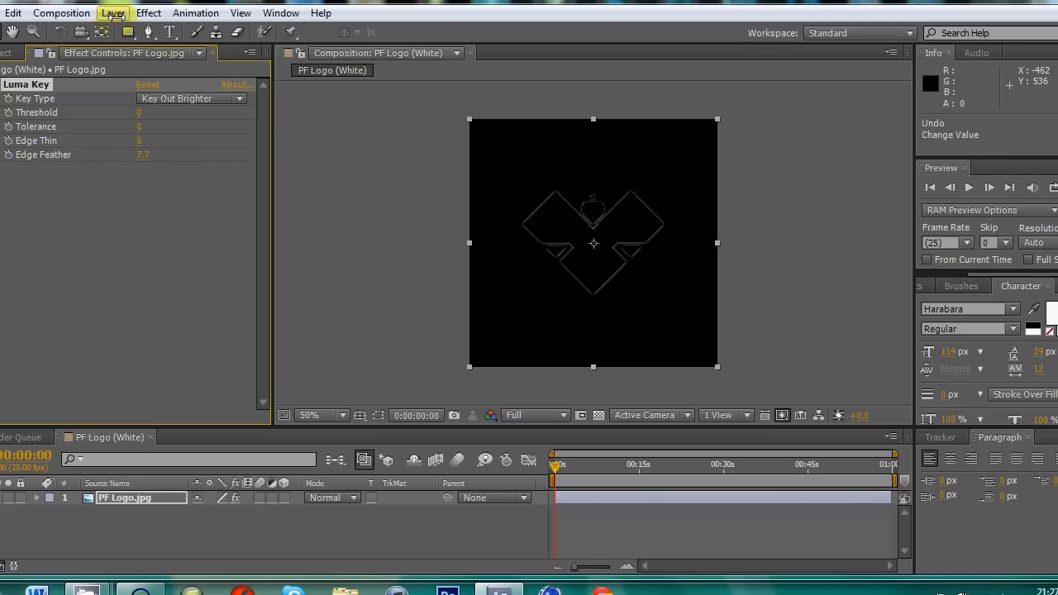
# Step: Add Red Solid 2 beneath PF Logo.jpg and readjust the key's Edge Feather
pyautogui.click(113, 12)
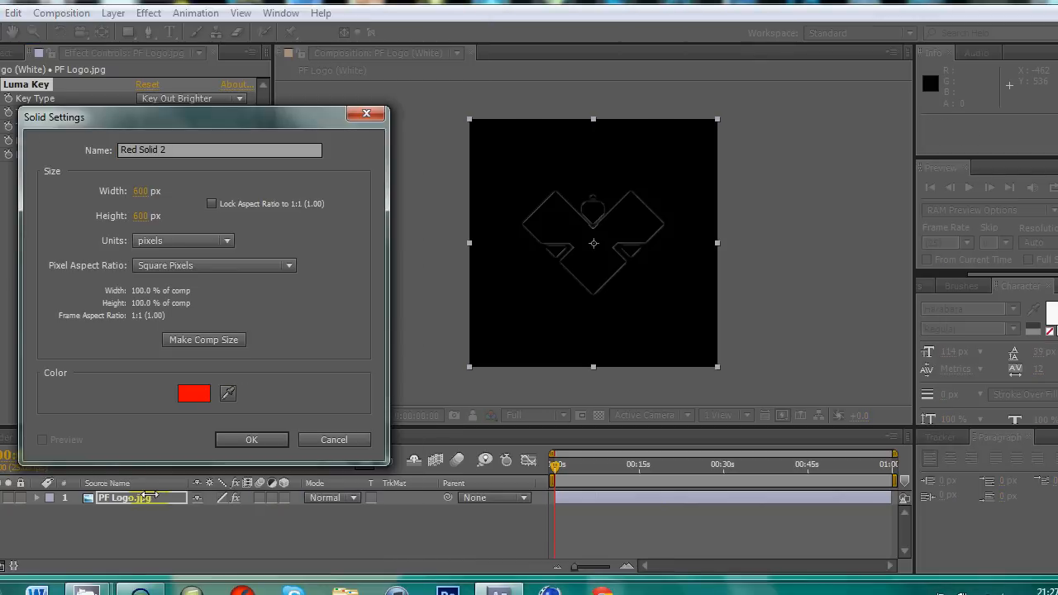
pyautogui.click(251, 439)
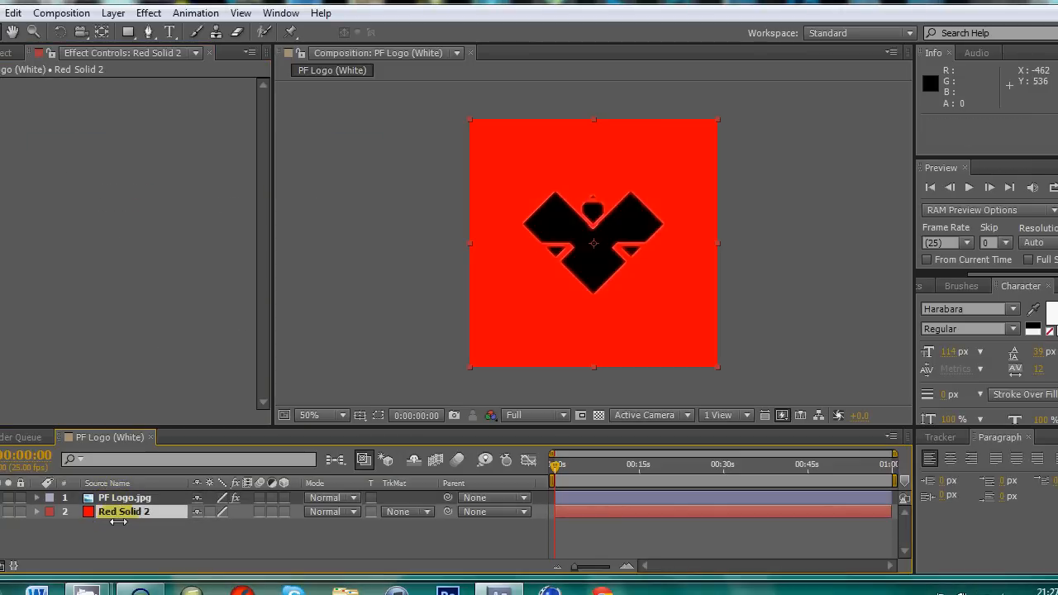
pyautogui.click(124, 497)
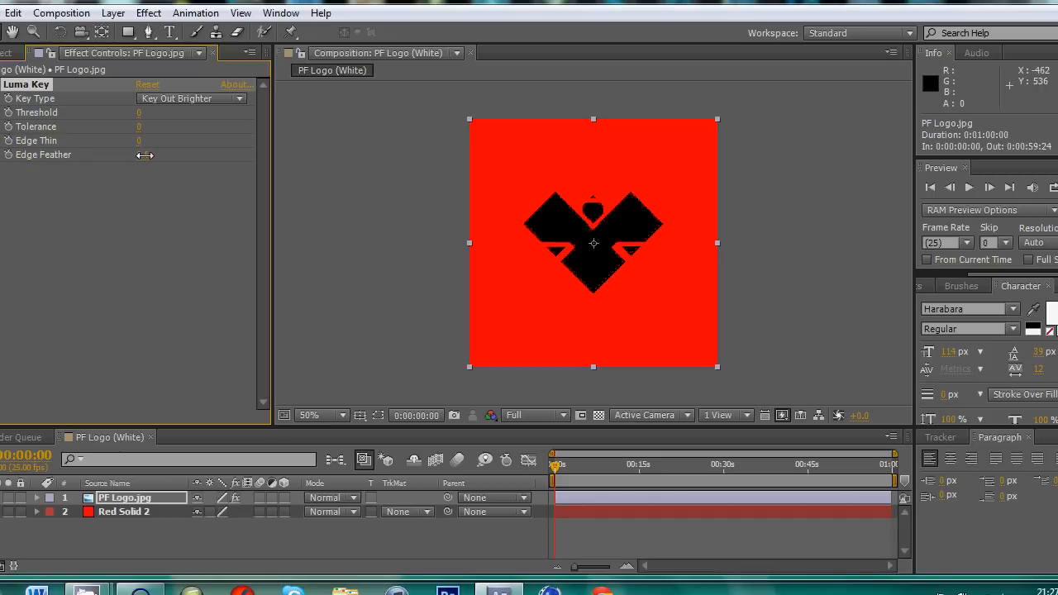
pyautogui.moveTo(139, 154); pyautogui.dragTo(153, 155)
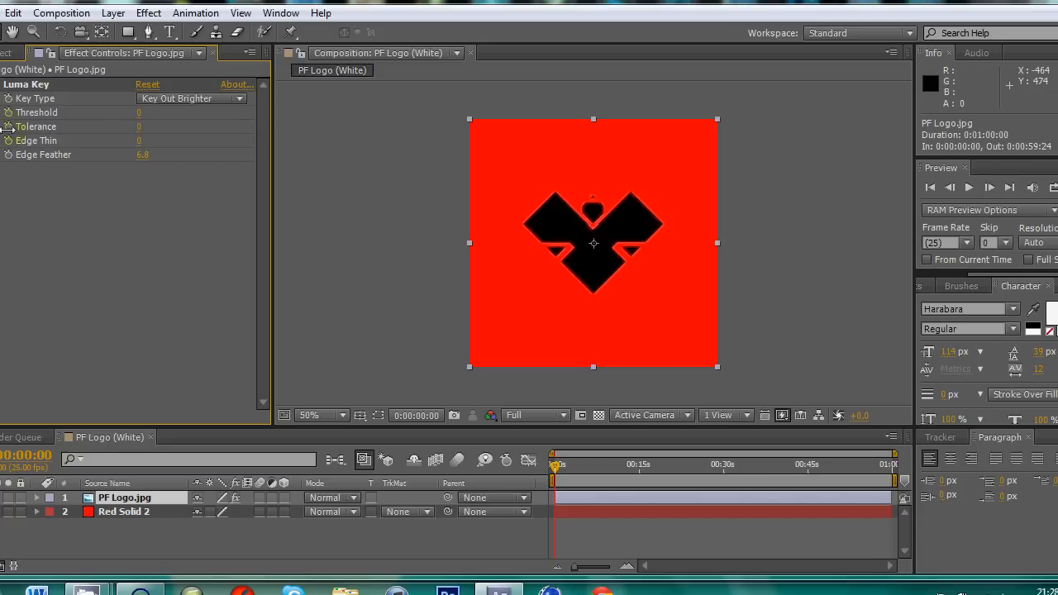
pyautogui.click(124, 511)
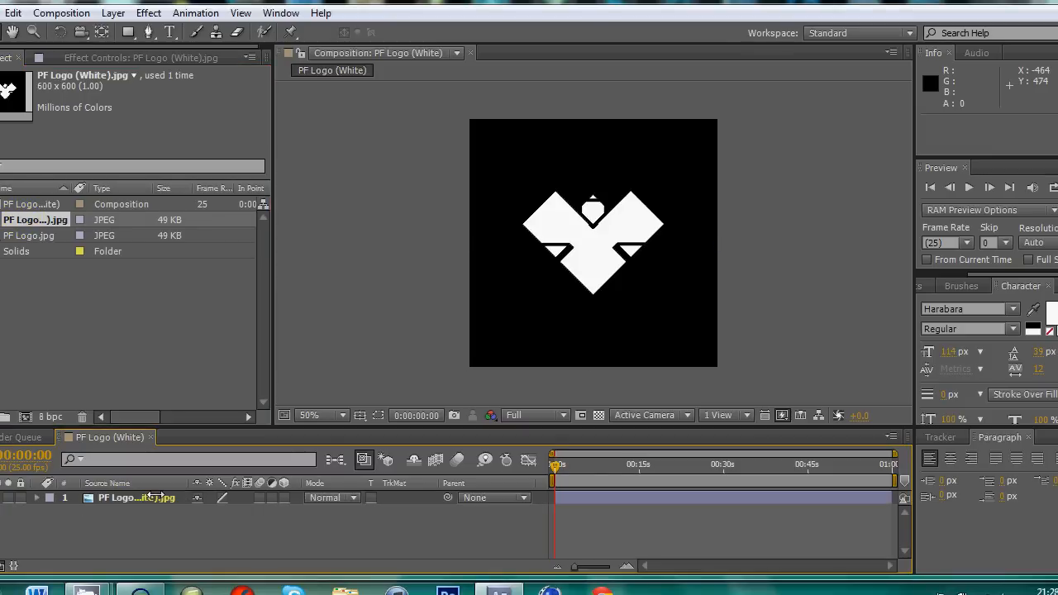
# Step: Set the PF Logo (White).jpg layer mode to Add and bring up the effects list
pyautogui.click(332, 498)
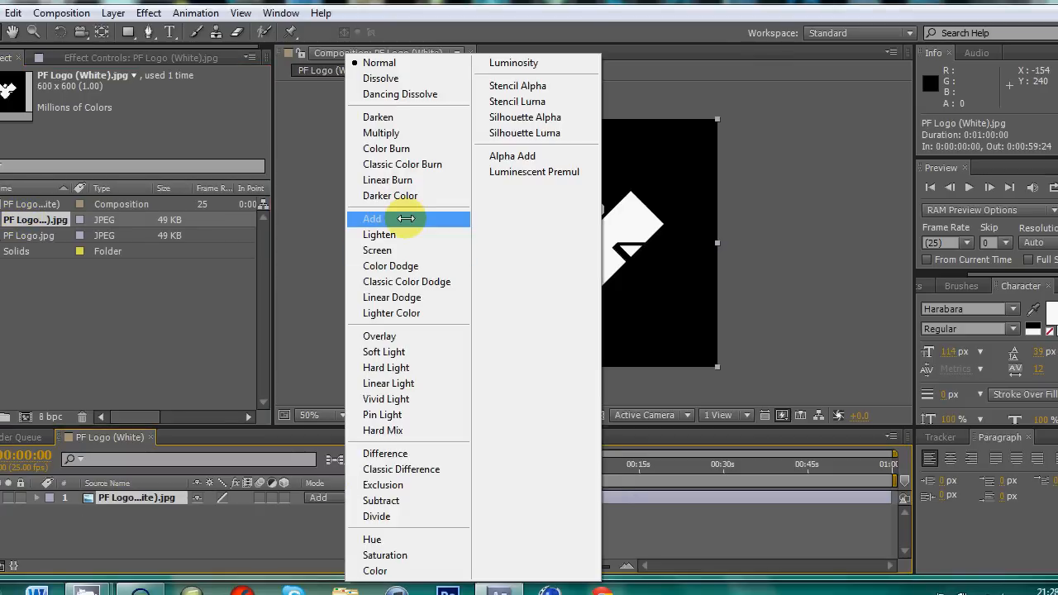
pyautogui.click(373, 218)
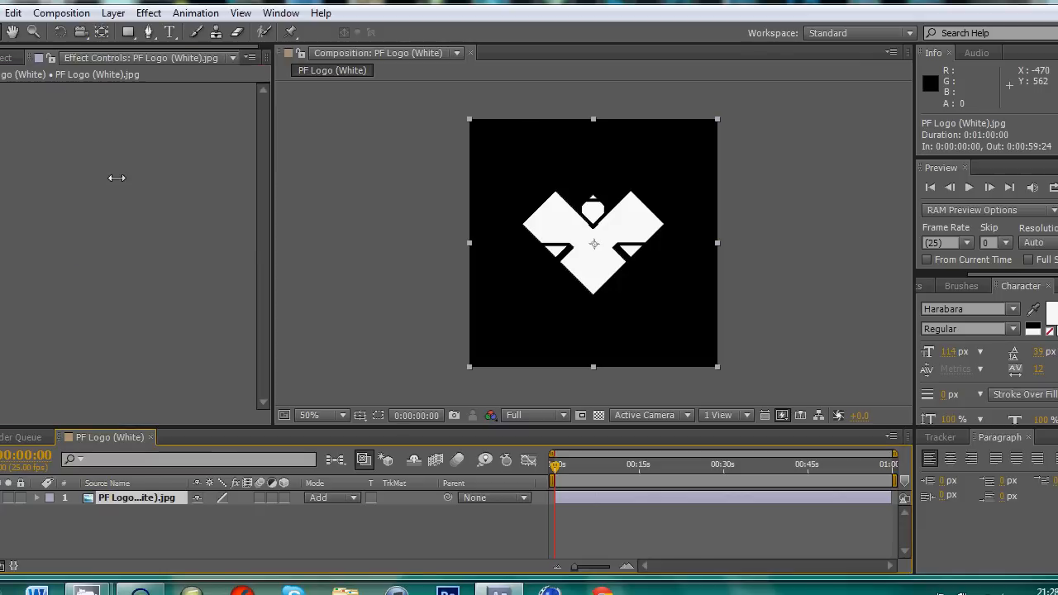
pyautogui.click(148, 13)
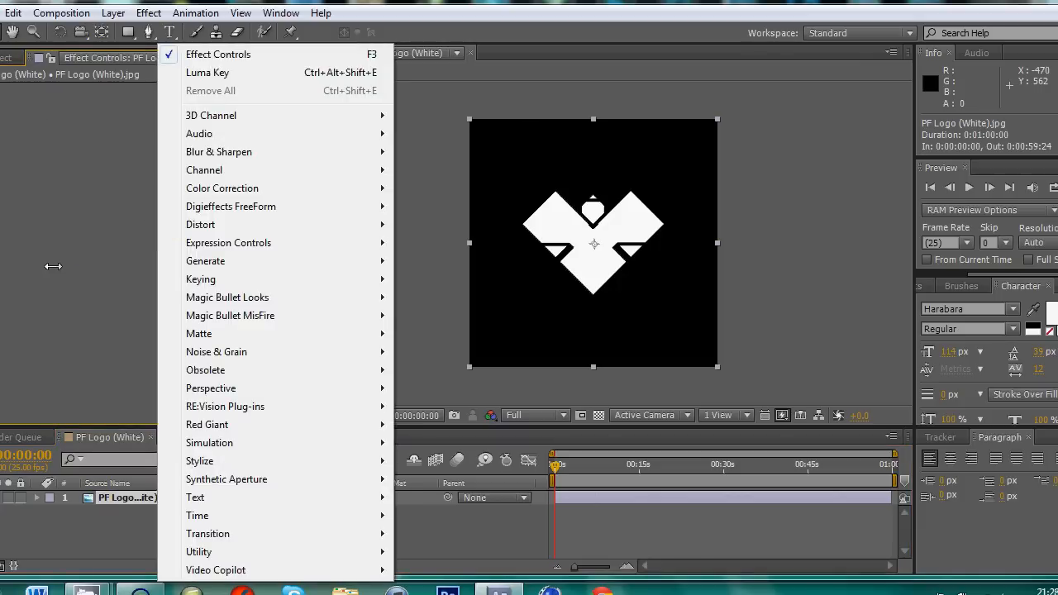
pyautogui.moveTo(310, 221)
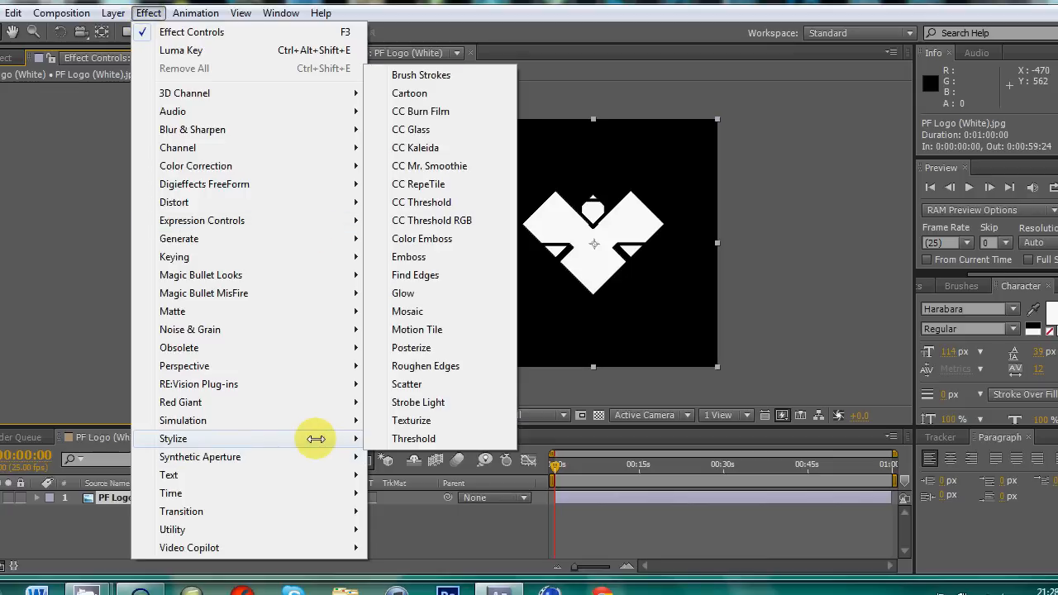
pyautogui.moveTo(430, 293)
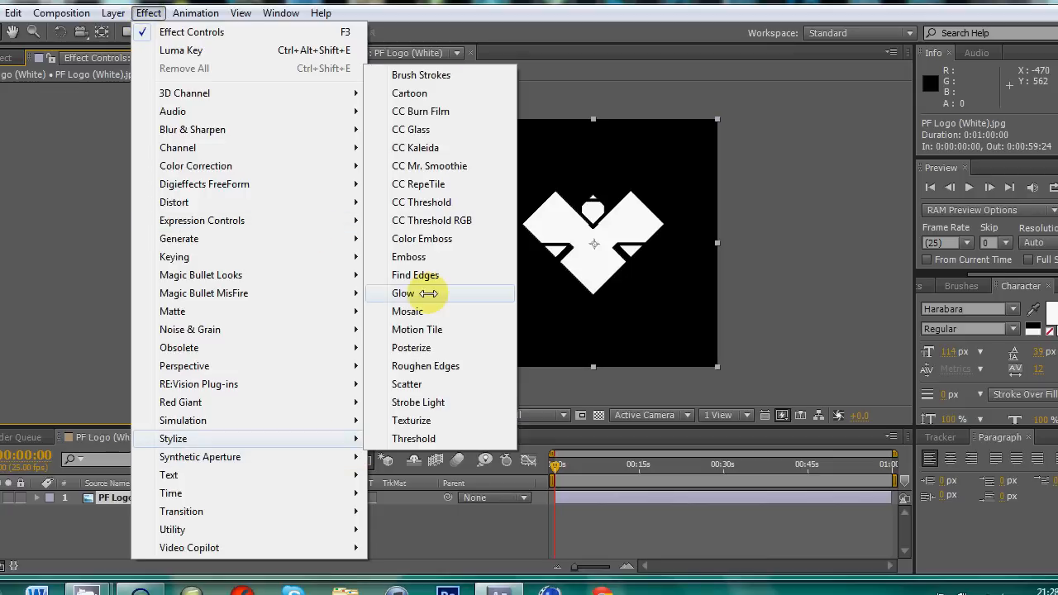
# Step: Apply Glow with A & B Colors orange and yellow, and enlarge the Glow Radius
pyautogui.click(403, 293)
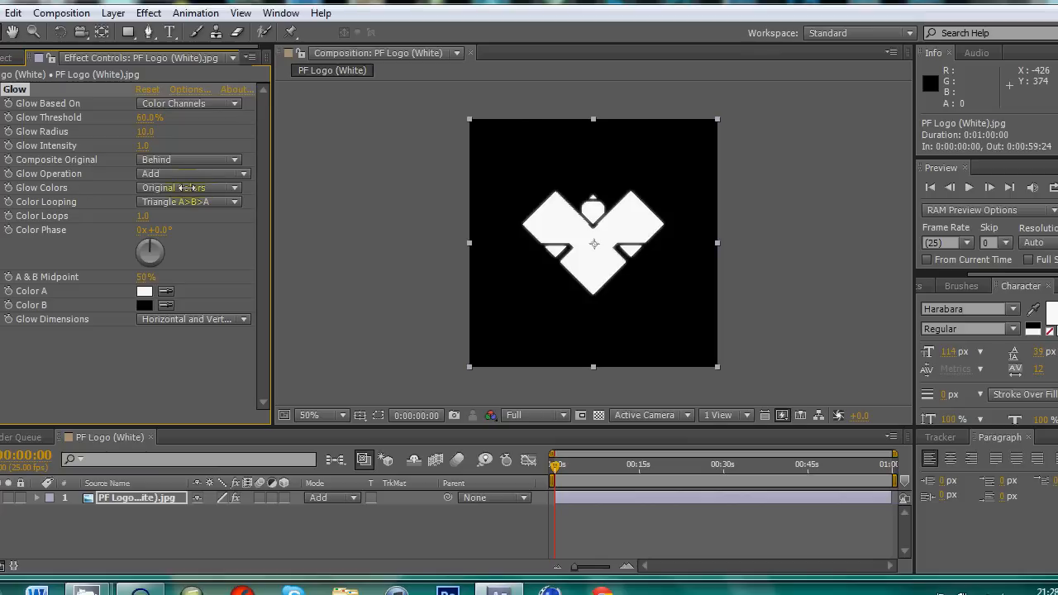
pyautogui.click(187, 188)
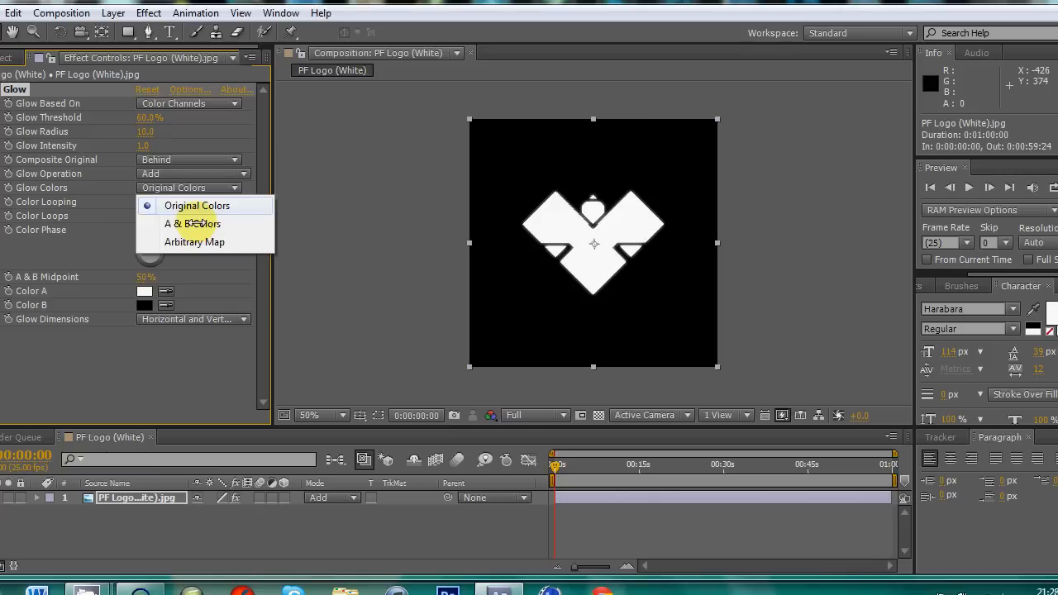
pyautogui.click(192, 223)
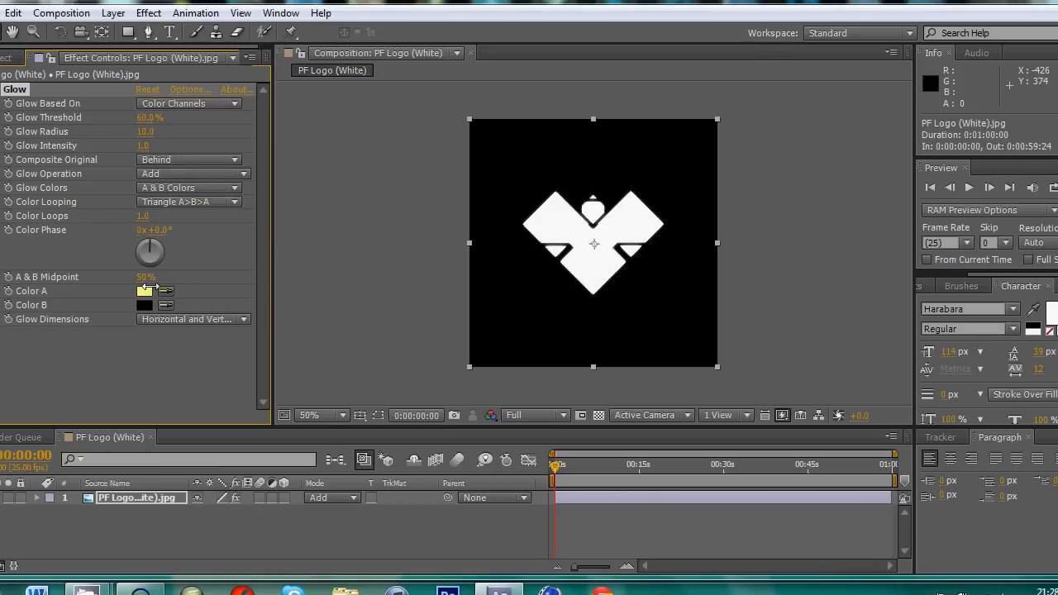
pyautogui.click(146, 291)
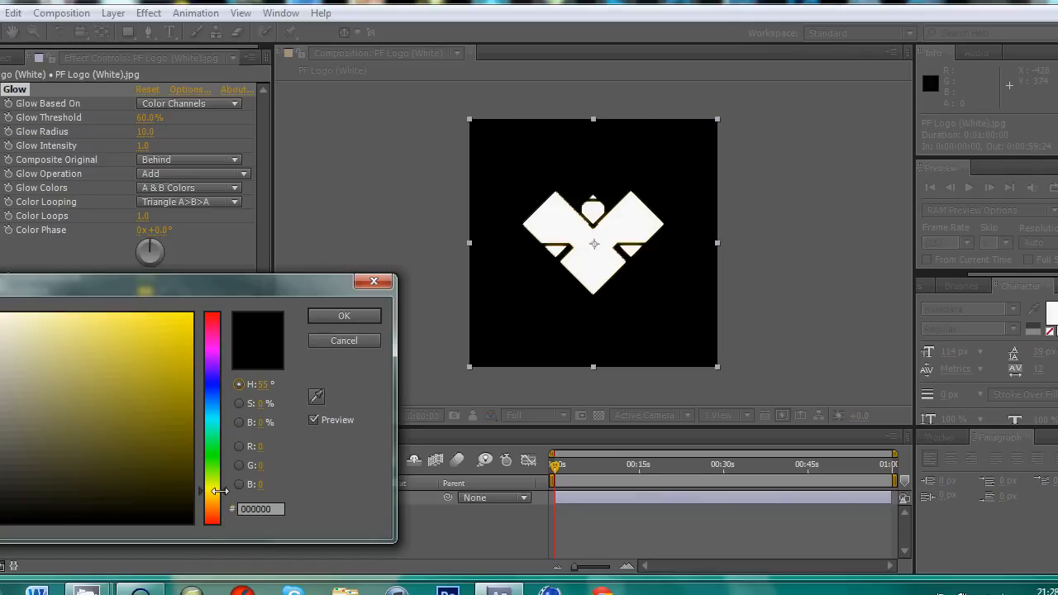
pyautogui.click(343, 316)
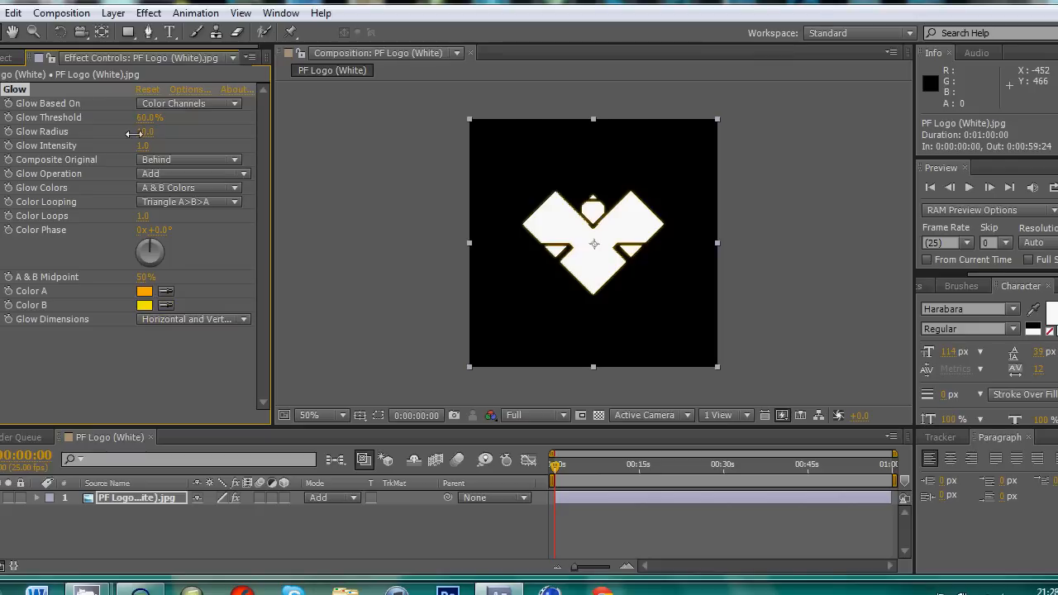
pyautogui.moveTo(137, 132); pyautogui.dragTo(162, 132)
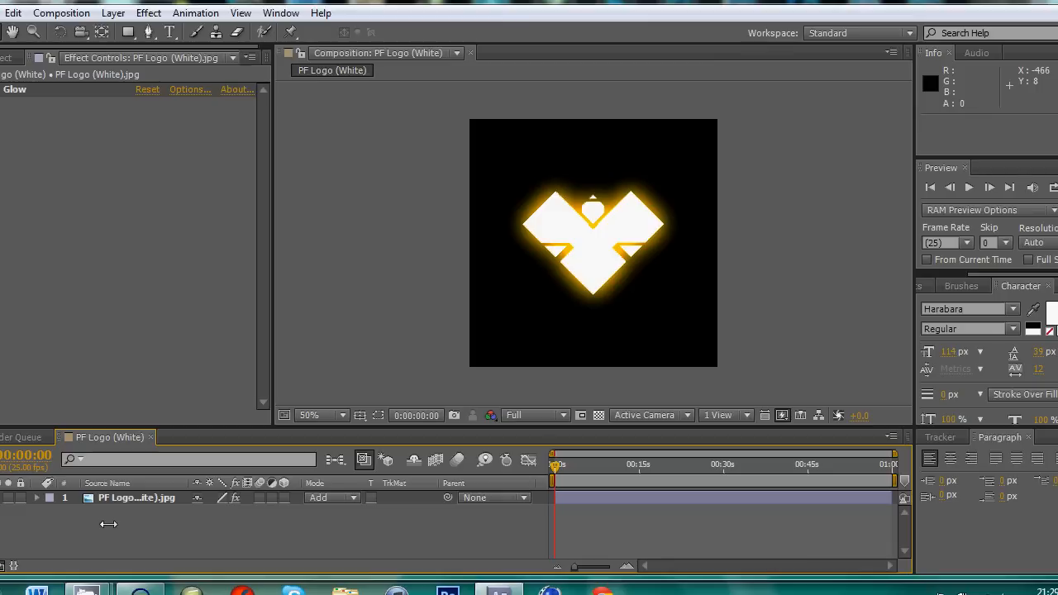
pyautogui.click(332, 498)
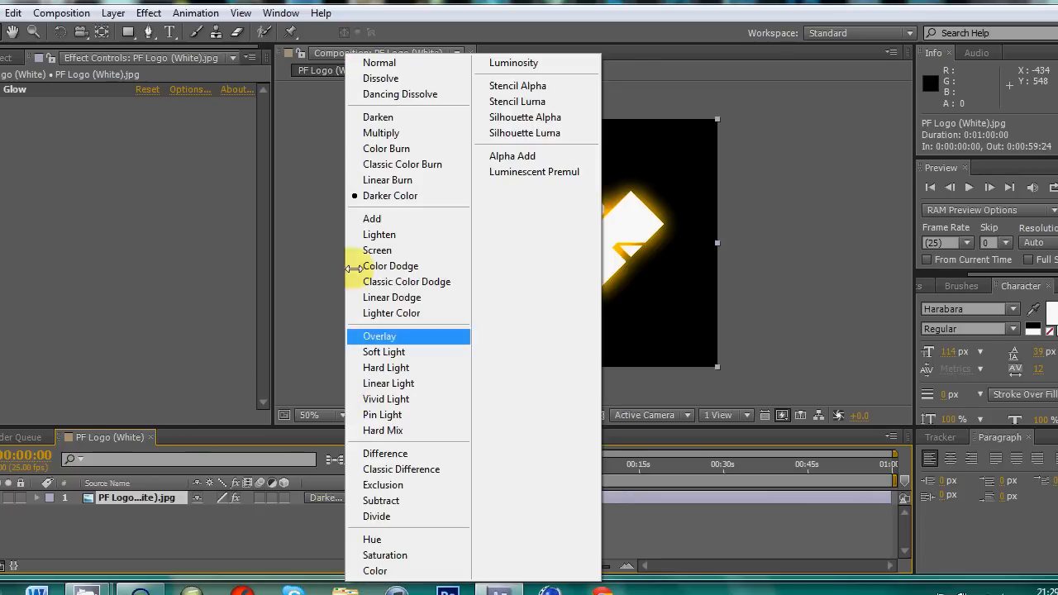
pyautogui.click(371, 218)
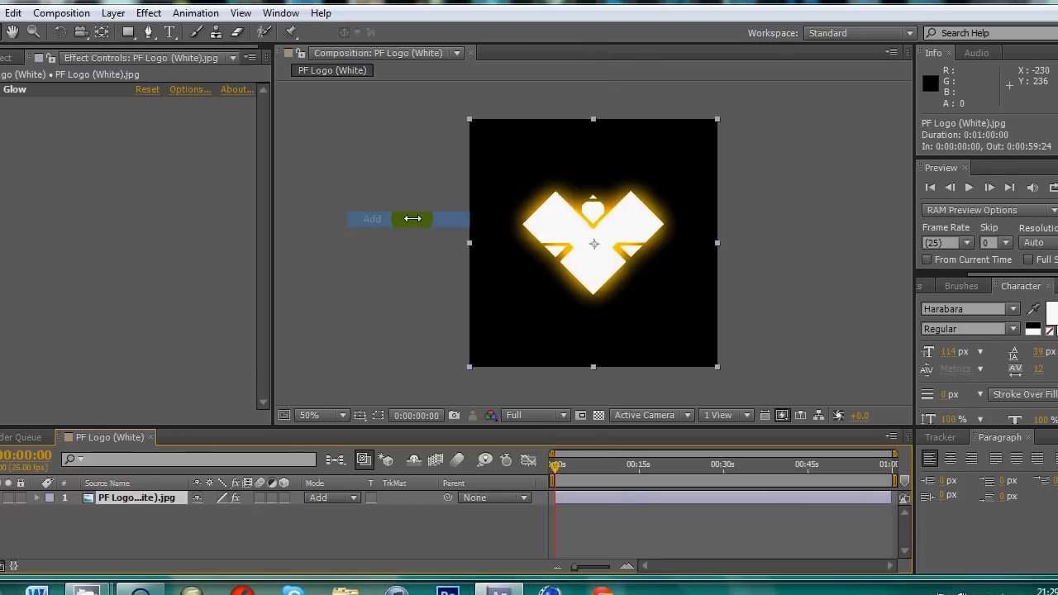